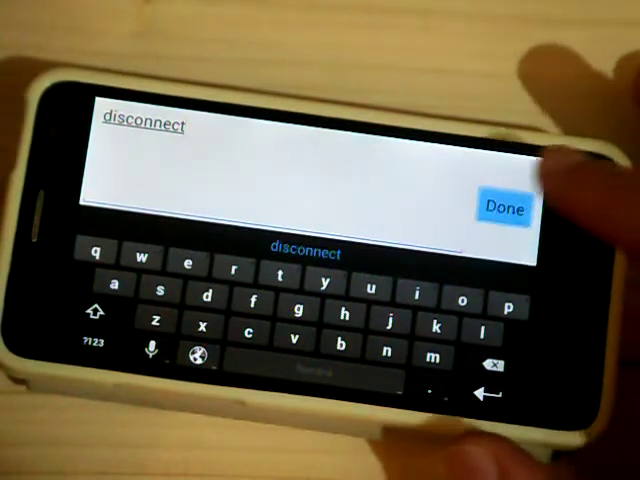
# Step: Confirm the button label 'disconnect' and return to the panel editor layout
pyautogui.click(504, 208)
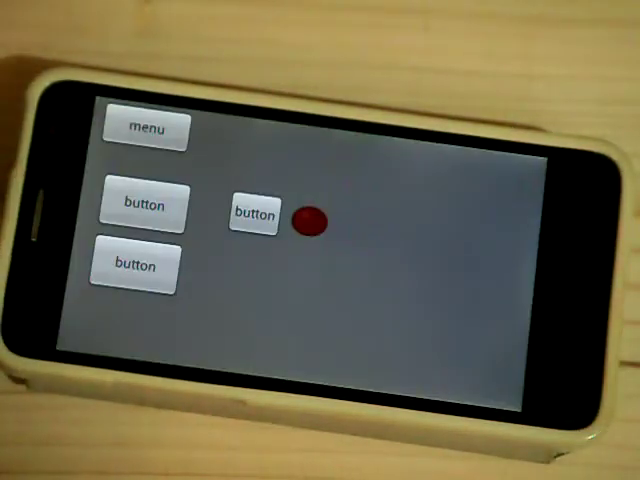